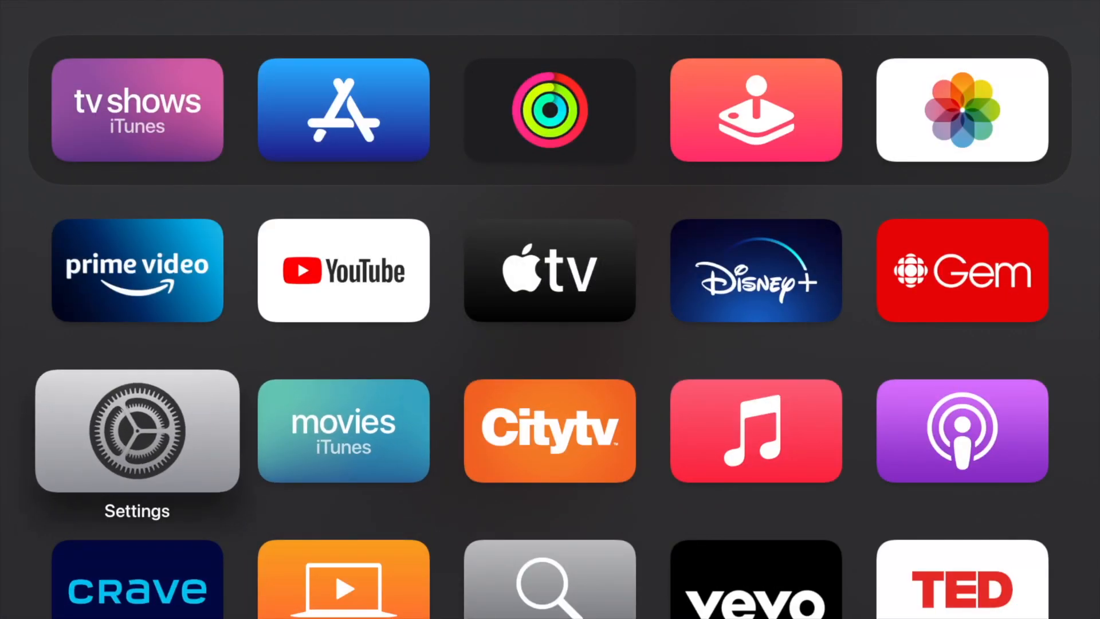
Open Settings from the Home screen to reach General > Screen Saver.
{"action": "left_click", "coordinate": [137, 431]}
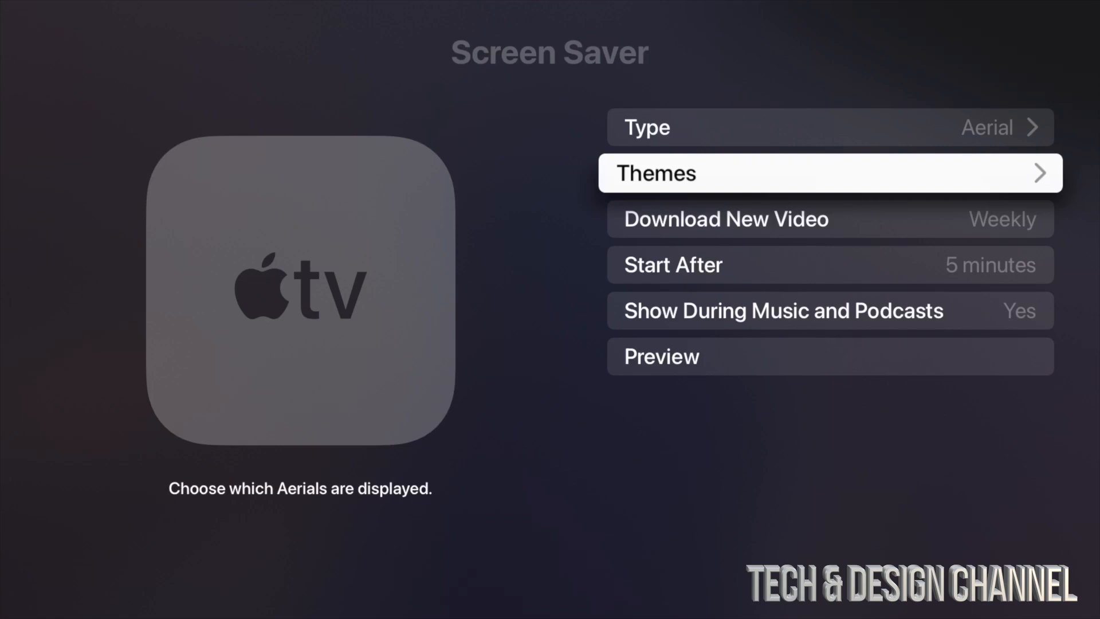
Set Download New Video to Weekly.
{"action": "scroll", "scroll_direction": "down", "scroll_amount": 3}
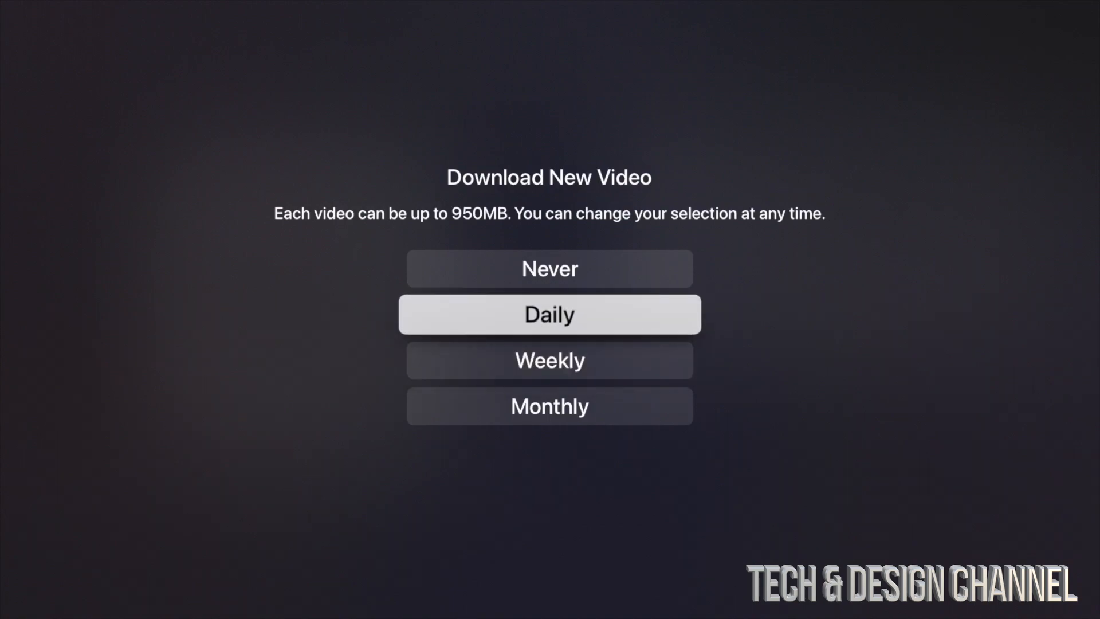
{"action": "key", "text": "Up"}
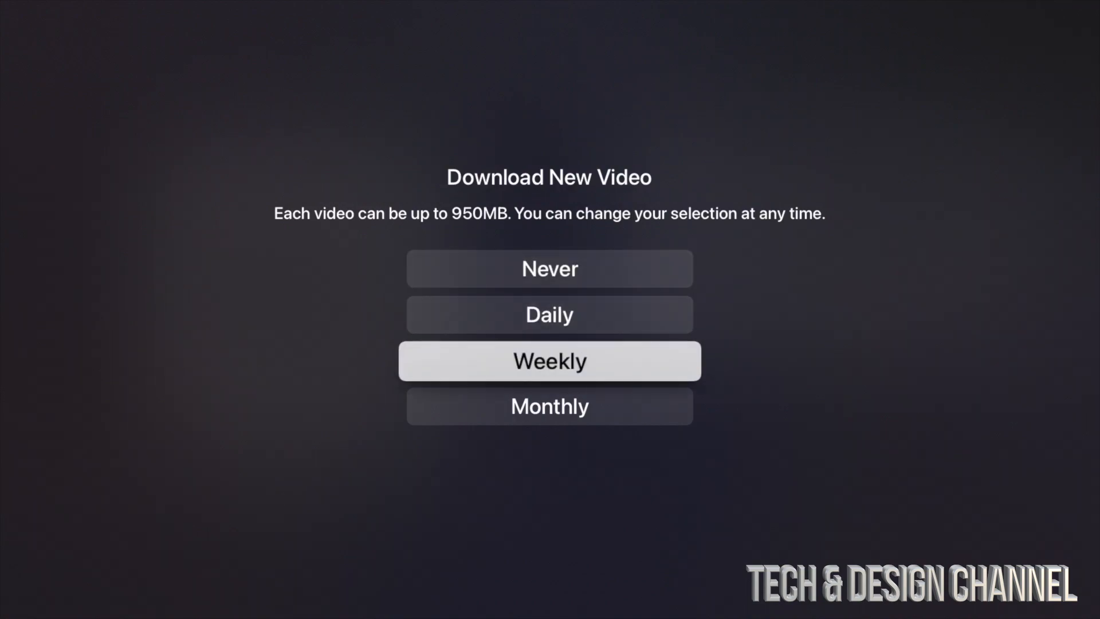
{"action": "left_click", "coordinate": [549, 361]}
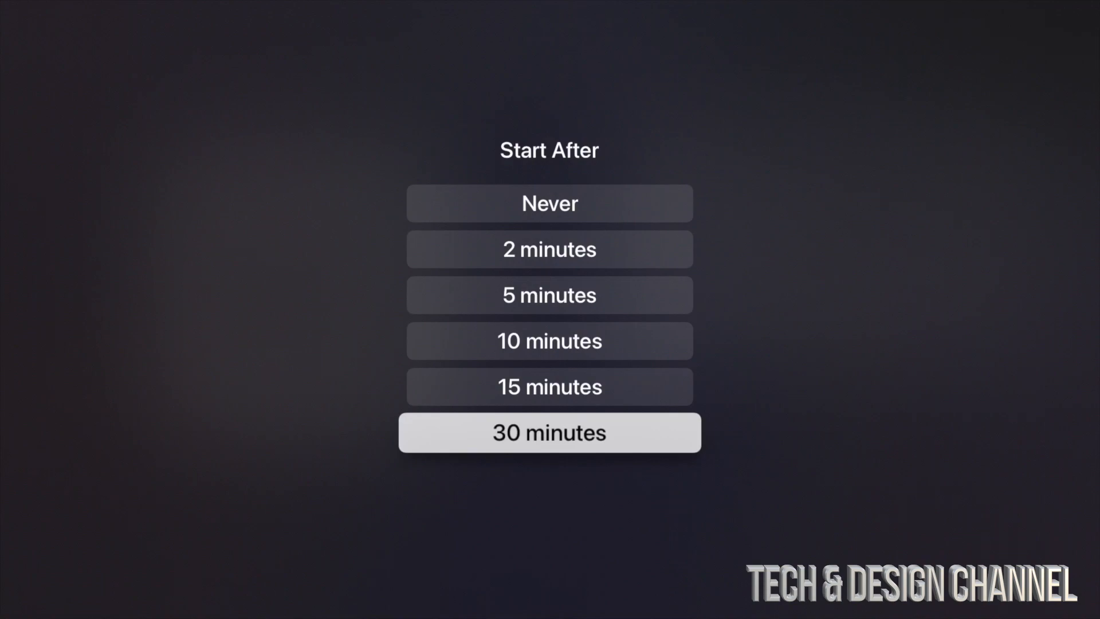
Set the screen saver's Start After delay to 5 minutes.
{"action": "left_click", "coordinate": [549, 432]}
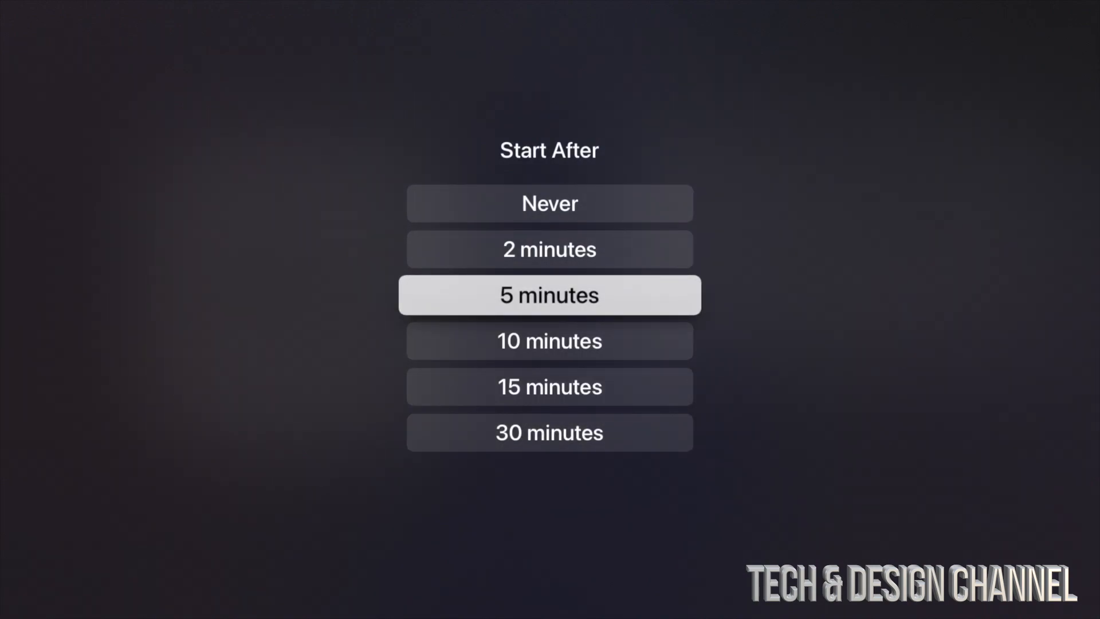
{"action": "left_click", "coordinate": [549, 294]}
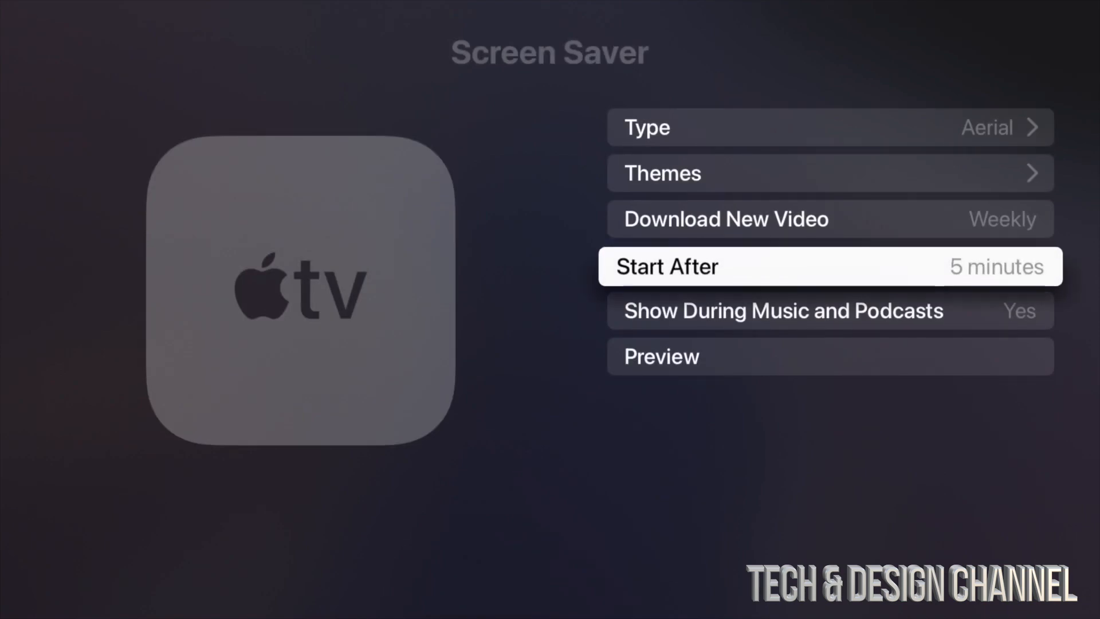
{"action": "scroll", "scroll_direction": "down", "scroll_amount": 3}
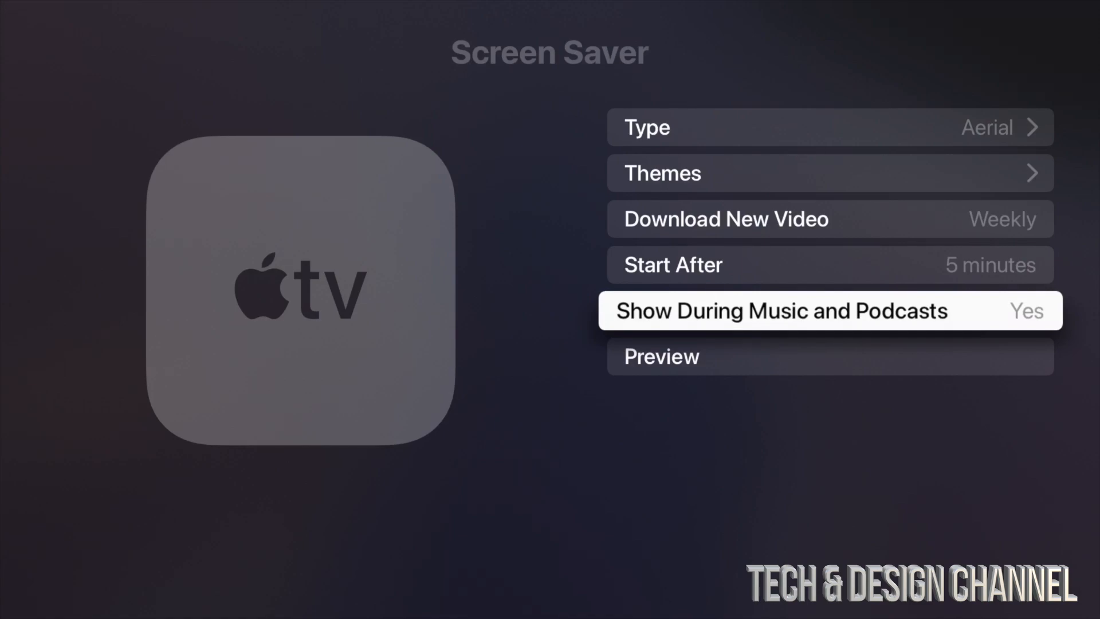
{"action": "scroll", "scroll_direction": "down", "scroll_amount": 3}
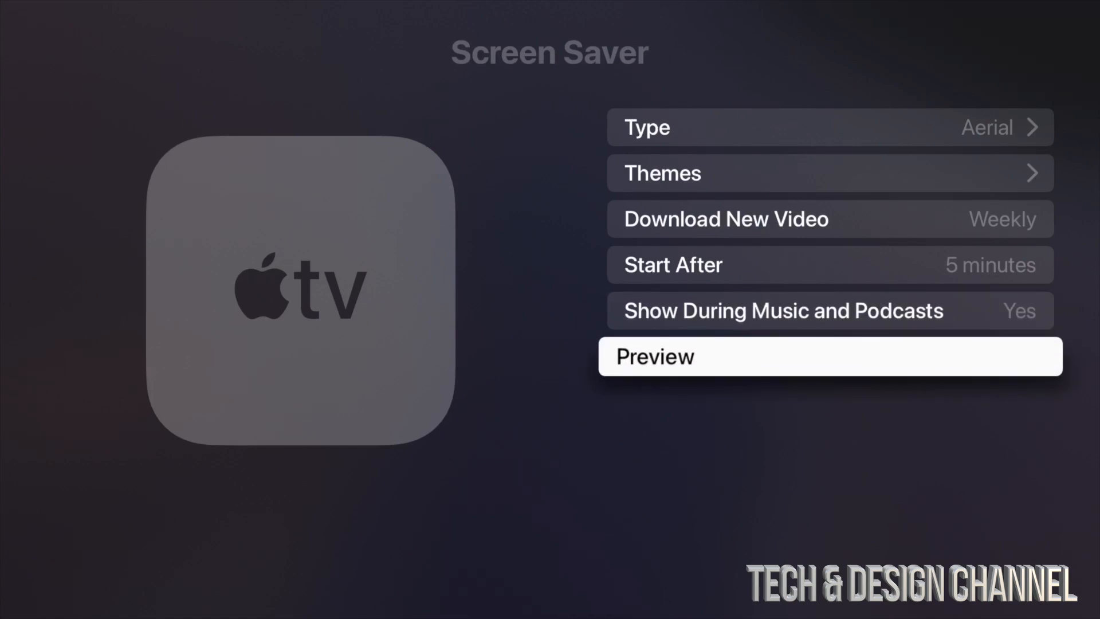